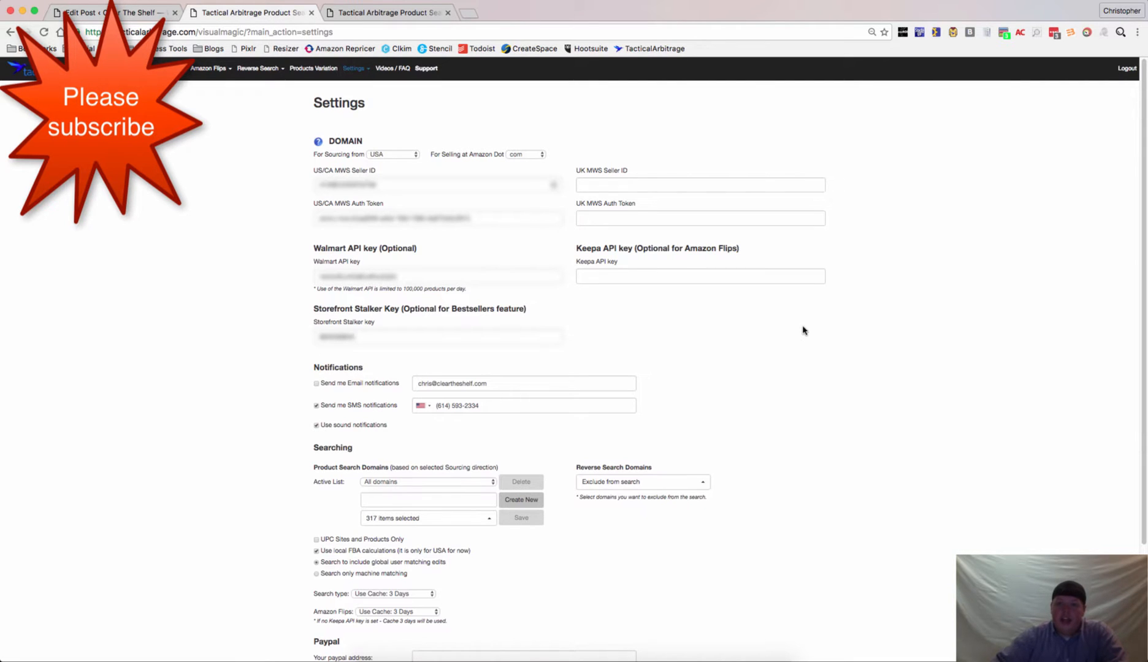
mouse_move(793, 338)
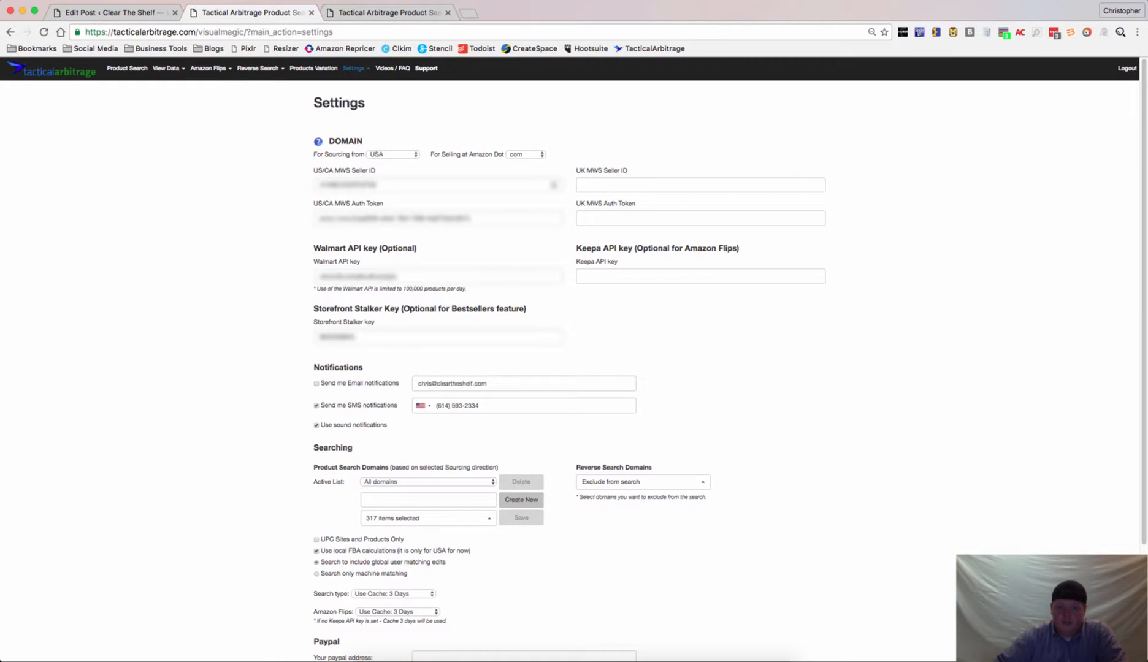
mouse_move(434, 325)
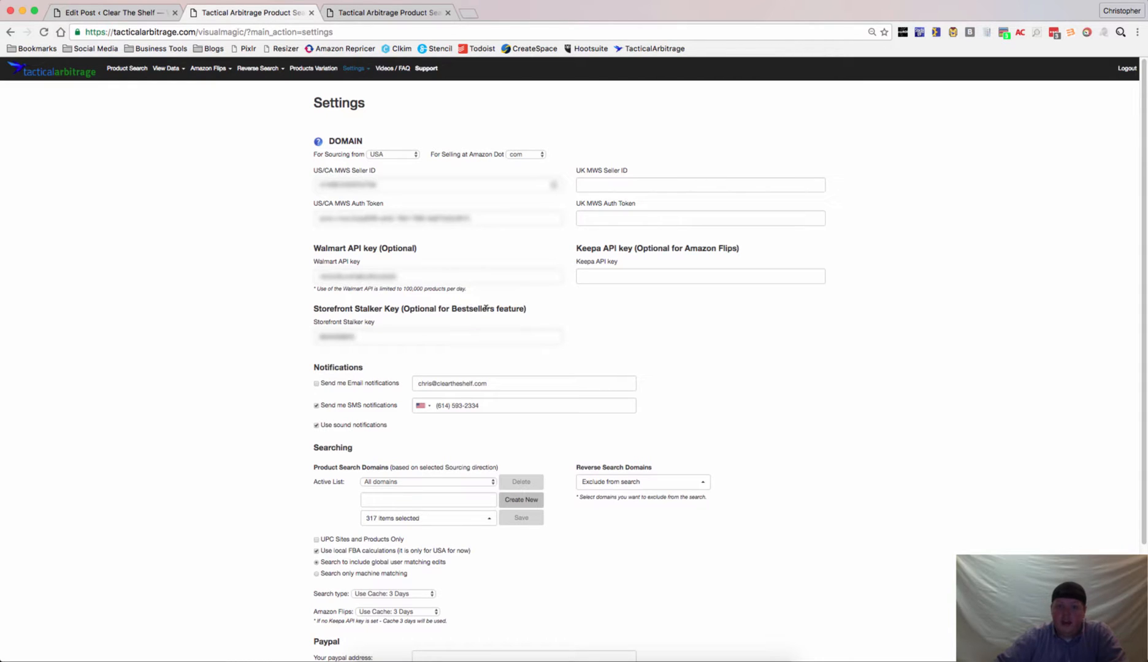
mouse_move(383, 364)
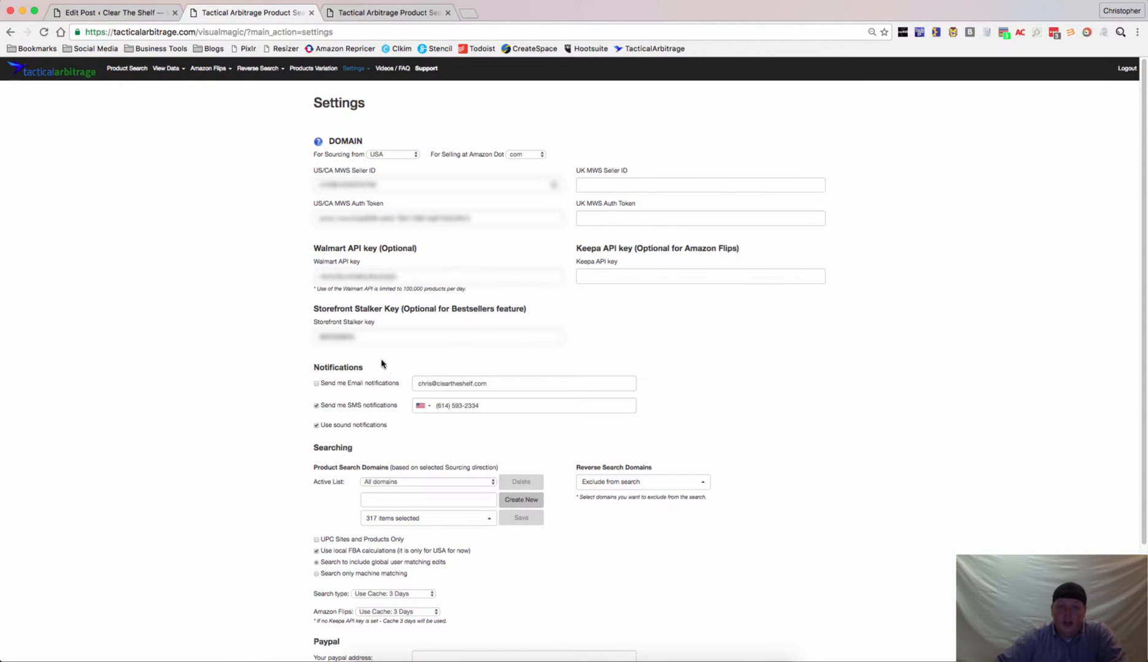
mouse_move(374, 352)
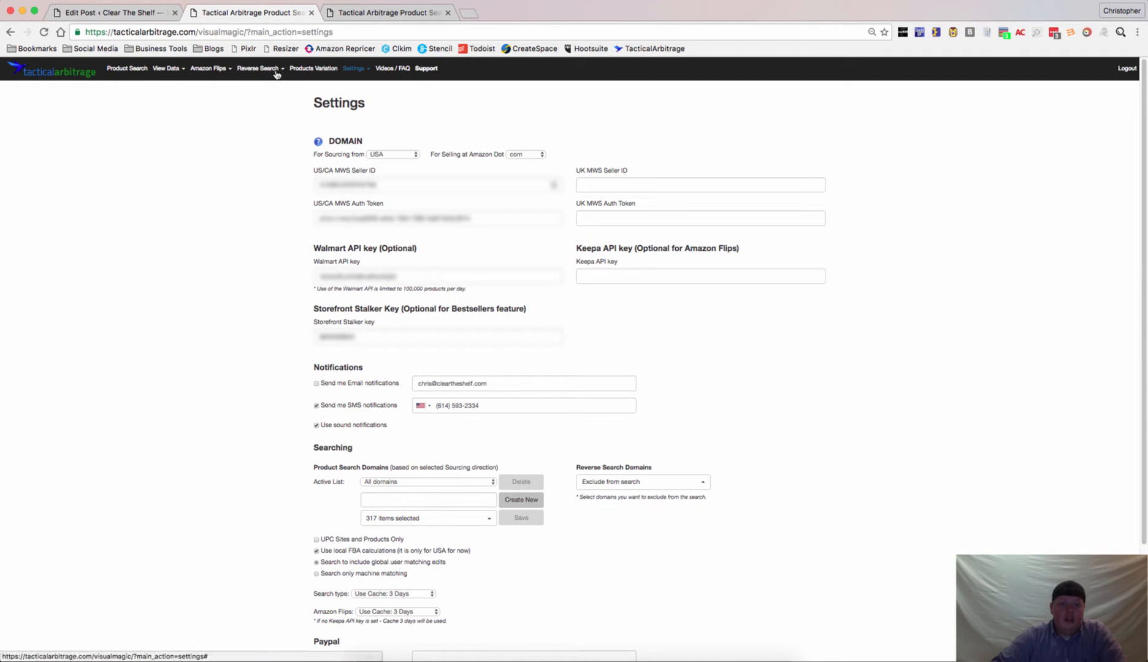
In Reverse Search, enable Scan Bestsellers and choose Toys & Games as the Level 1 category
click(258, 67)
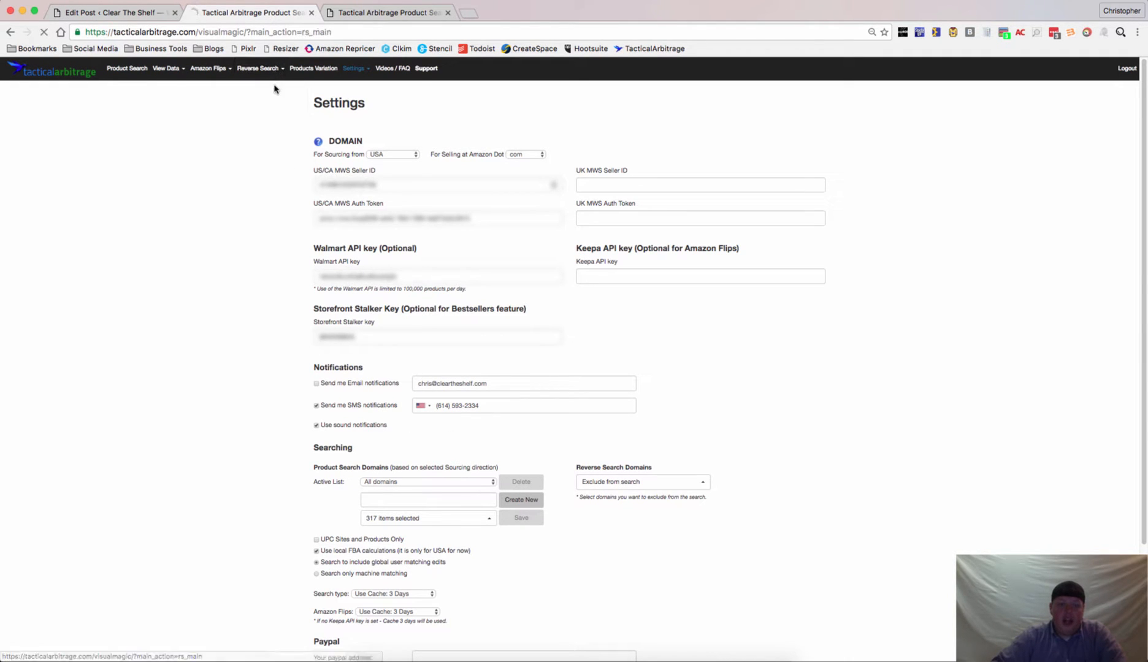
click(258, 67)
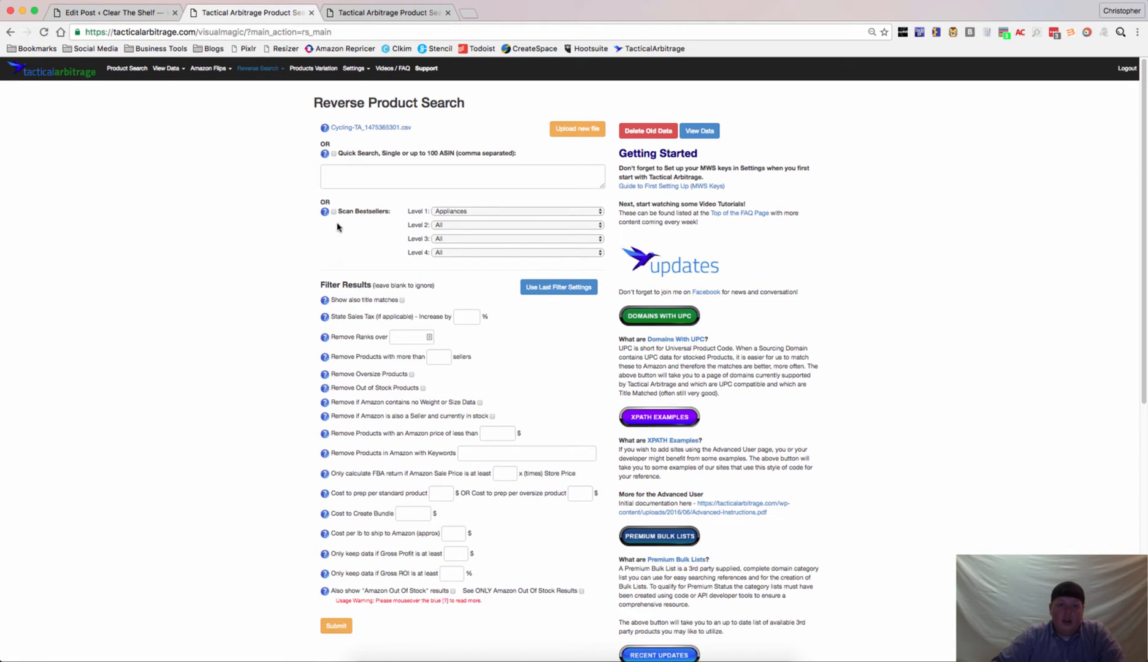
click(334, 211)
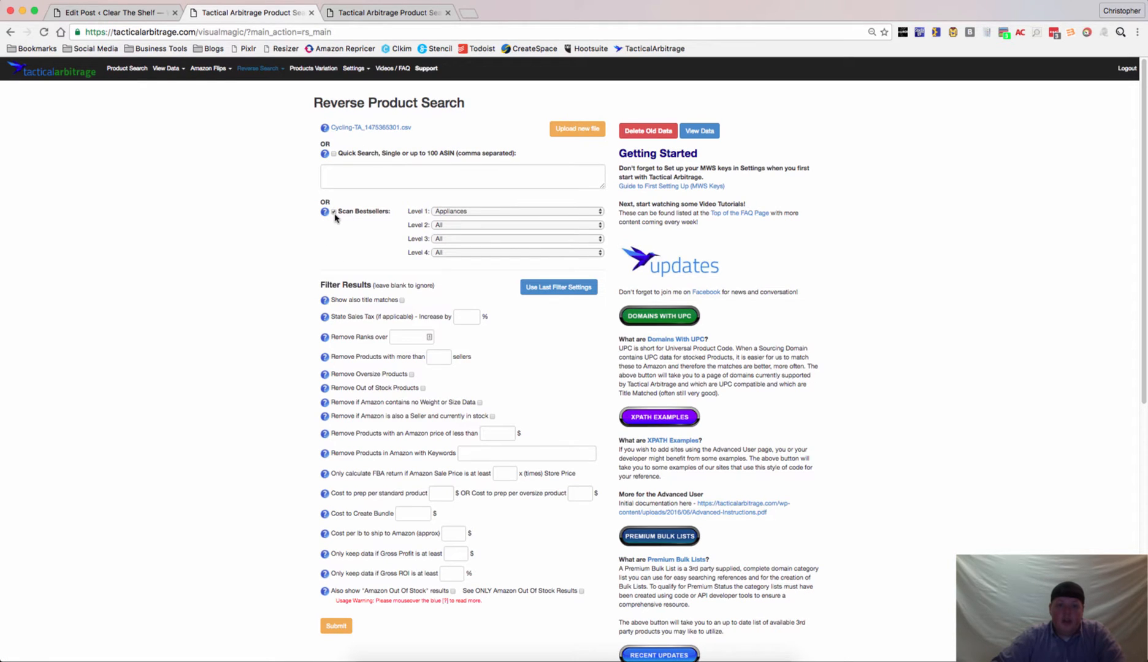
mouse_move(564, 211)
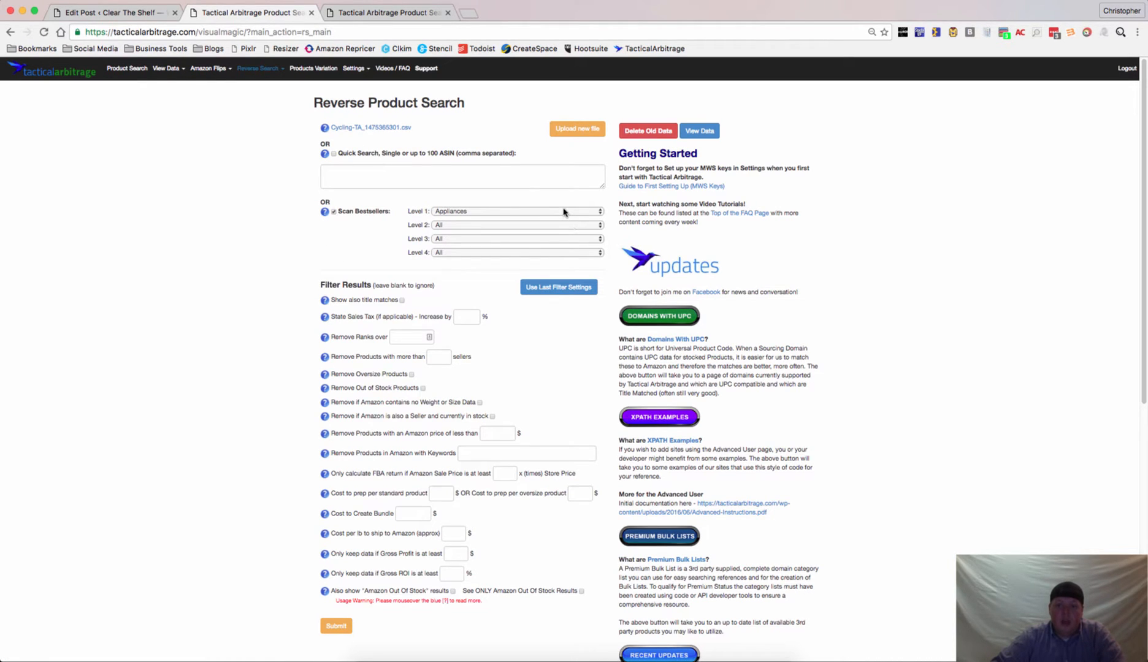
click(515, 211)
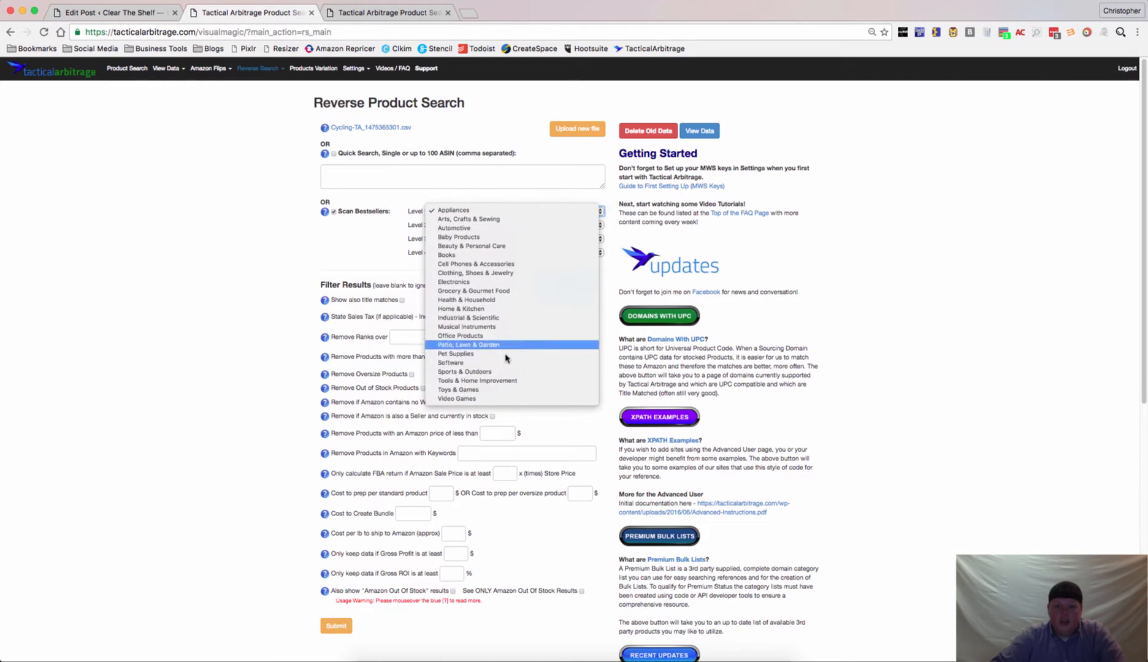
mouse_move(480, 392)
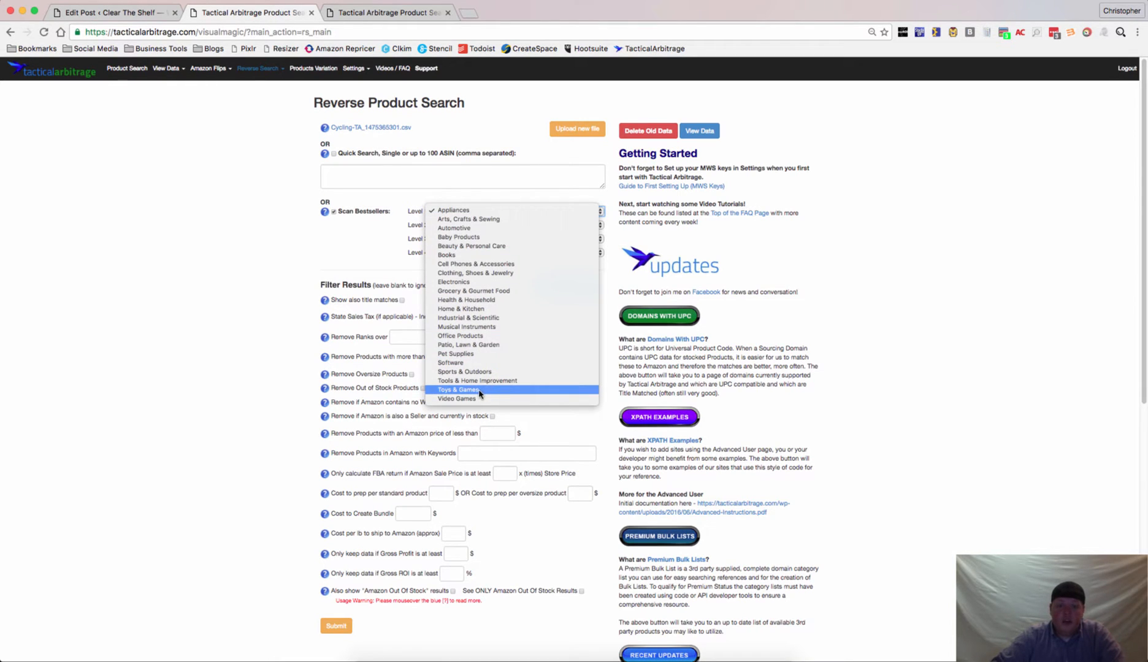
click(459, 389)
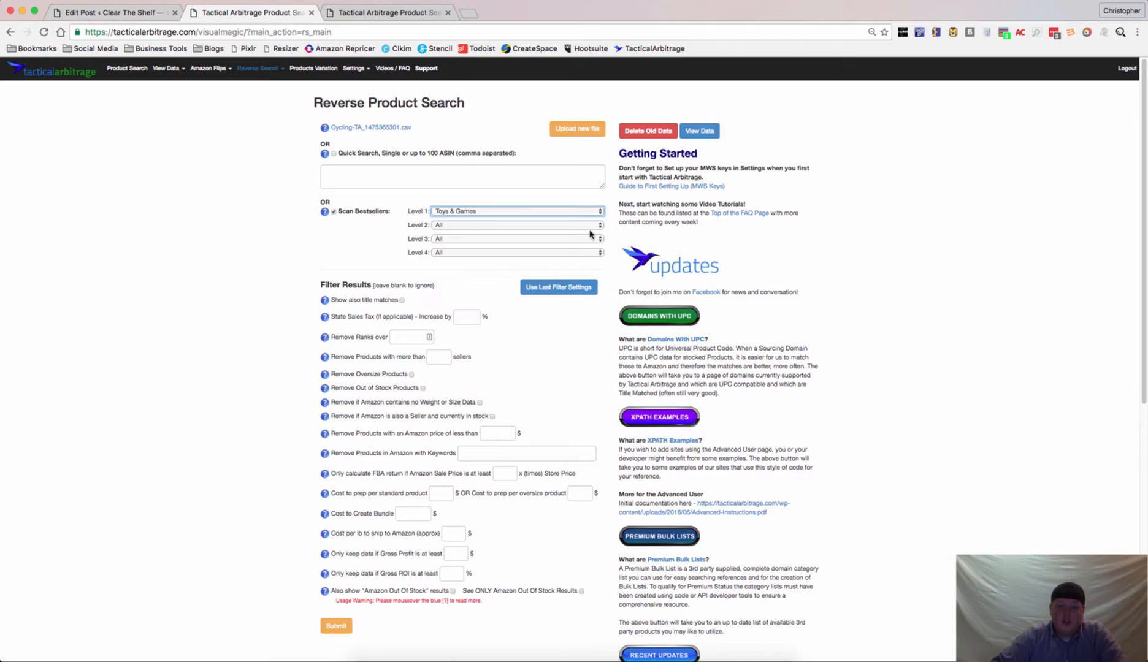
Choose Action Figures & Statues for Level 2 and Action Figures for Level 3
click(518, 225)
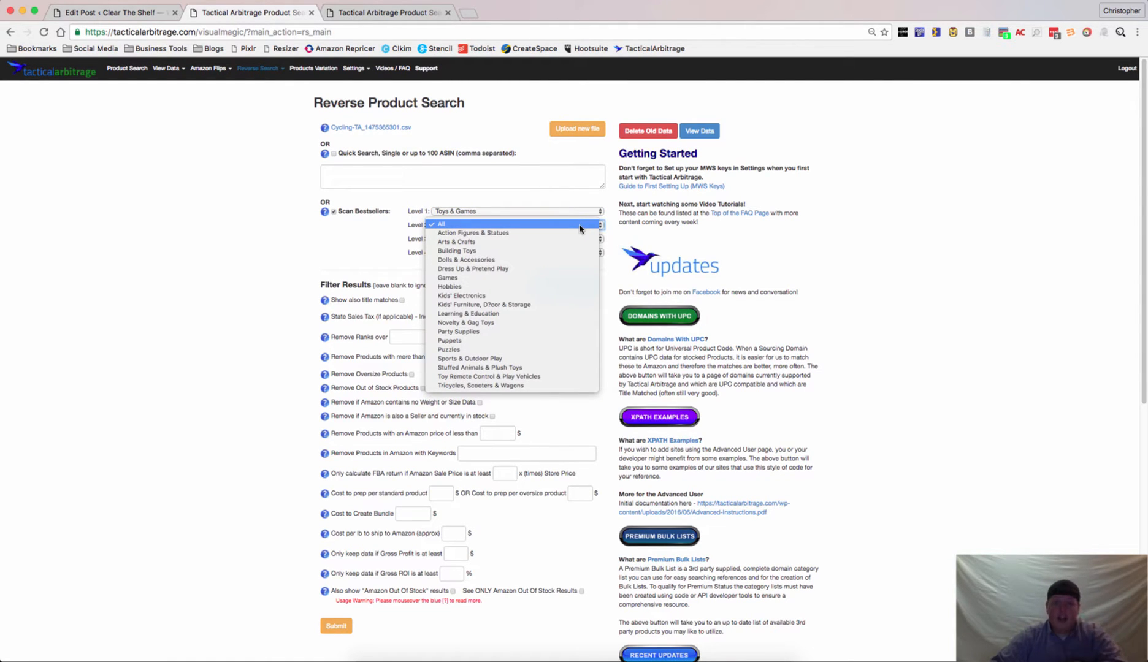
mouse_move(540, 242)
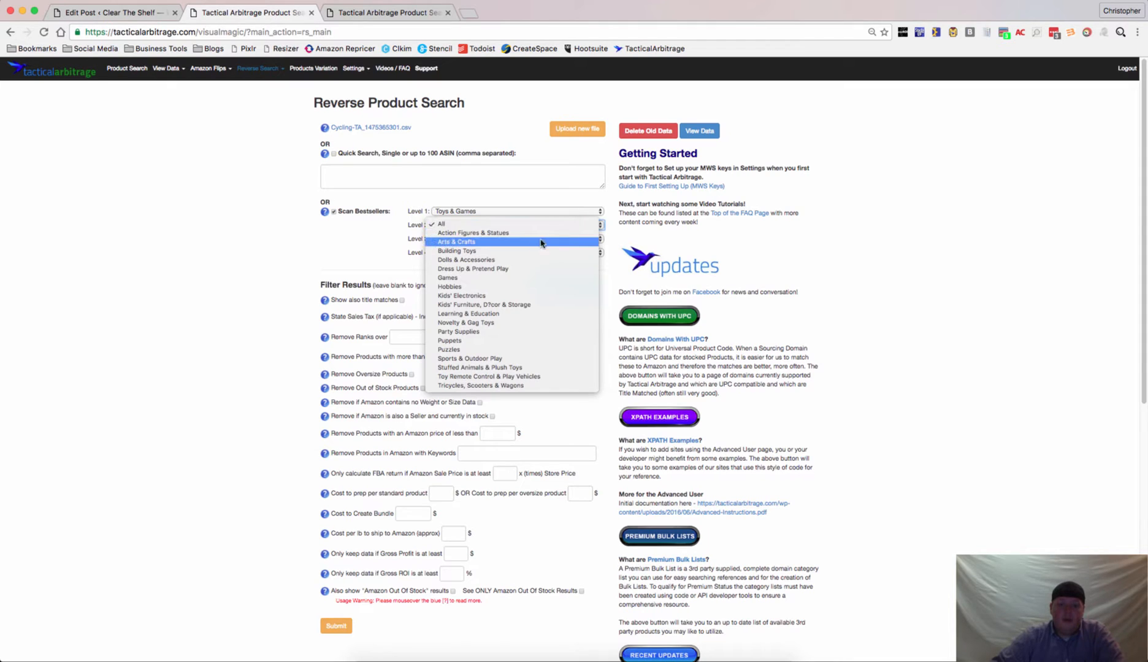
click(473, 232)
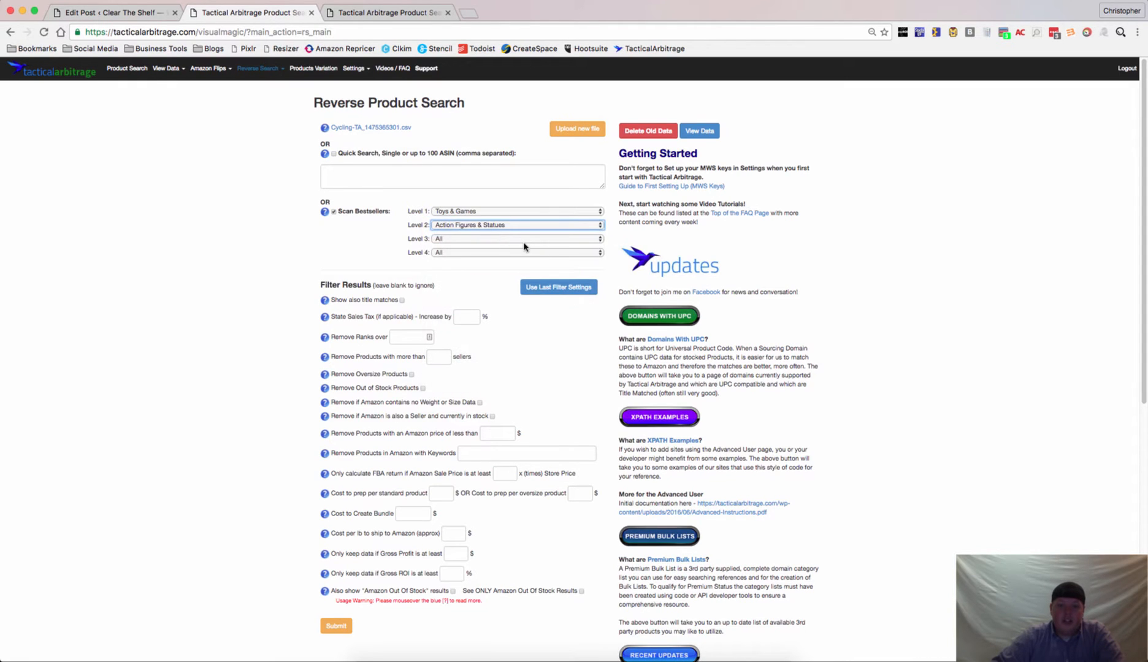
click(517, 238)
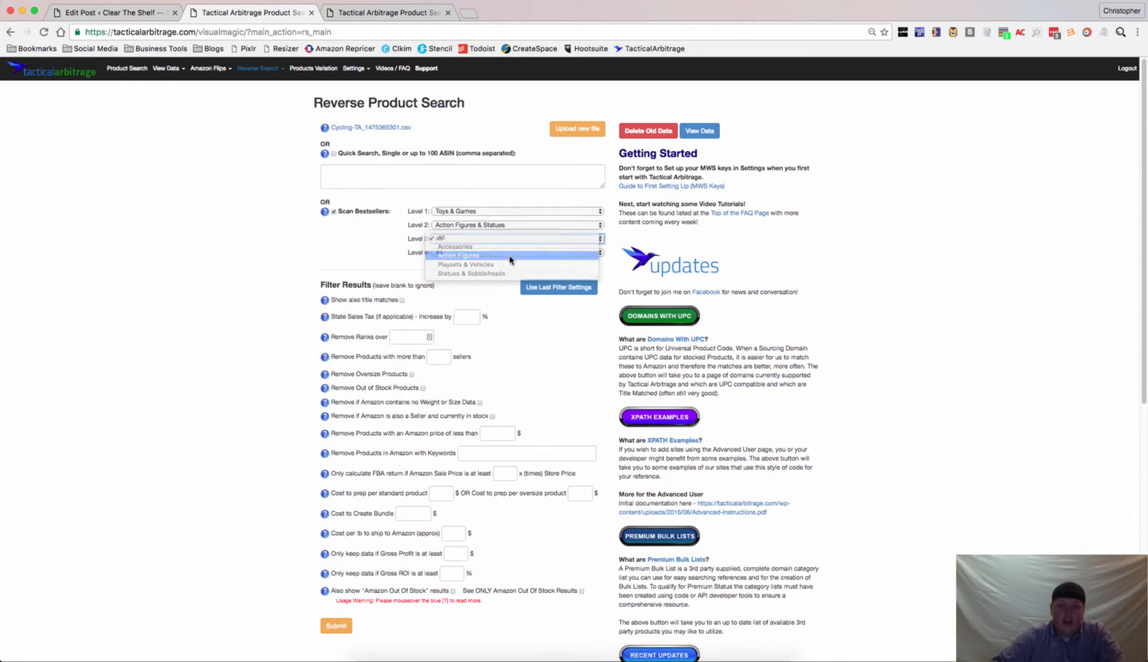
click(458, 255)
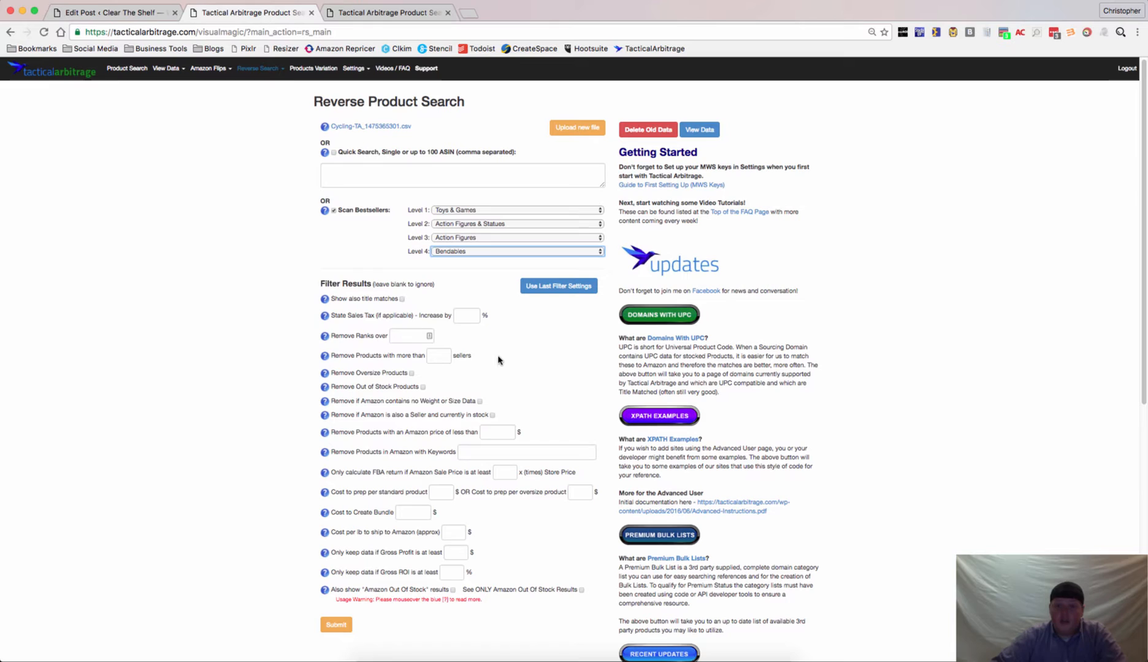
mouse_move(453, 573)
text(20)
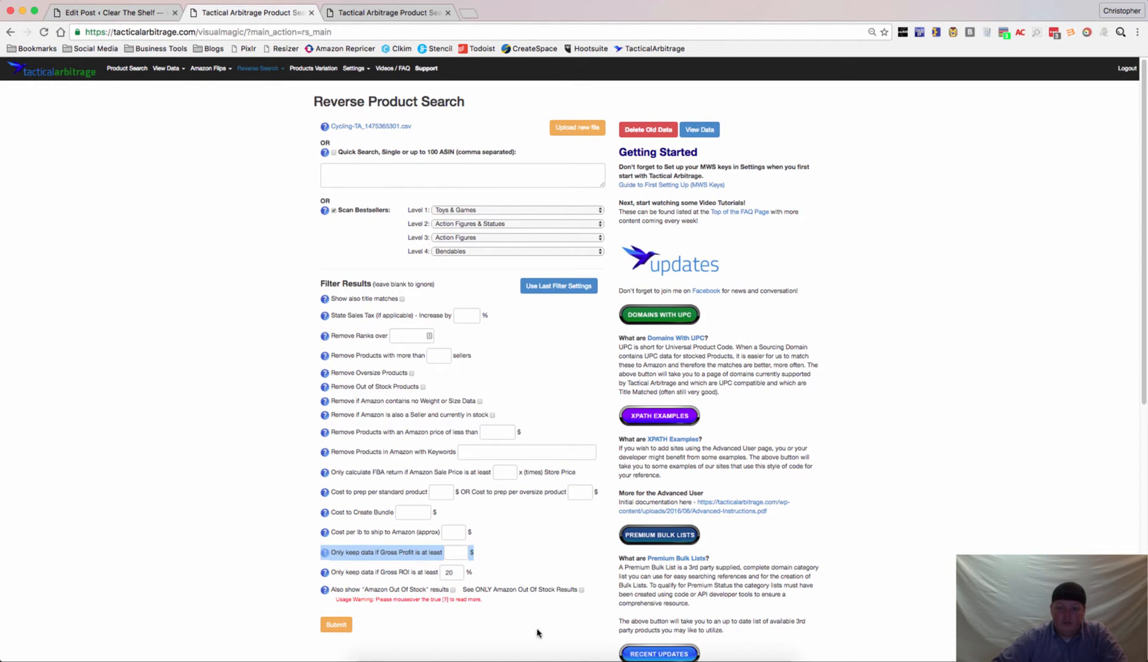
Submit the bestseller scan with Level 4 set to All and 20% minimum gross ROI
click(335, 624)
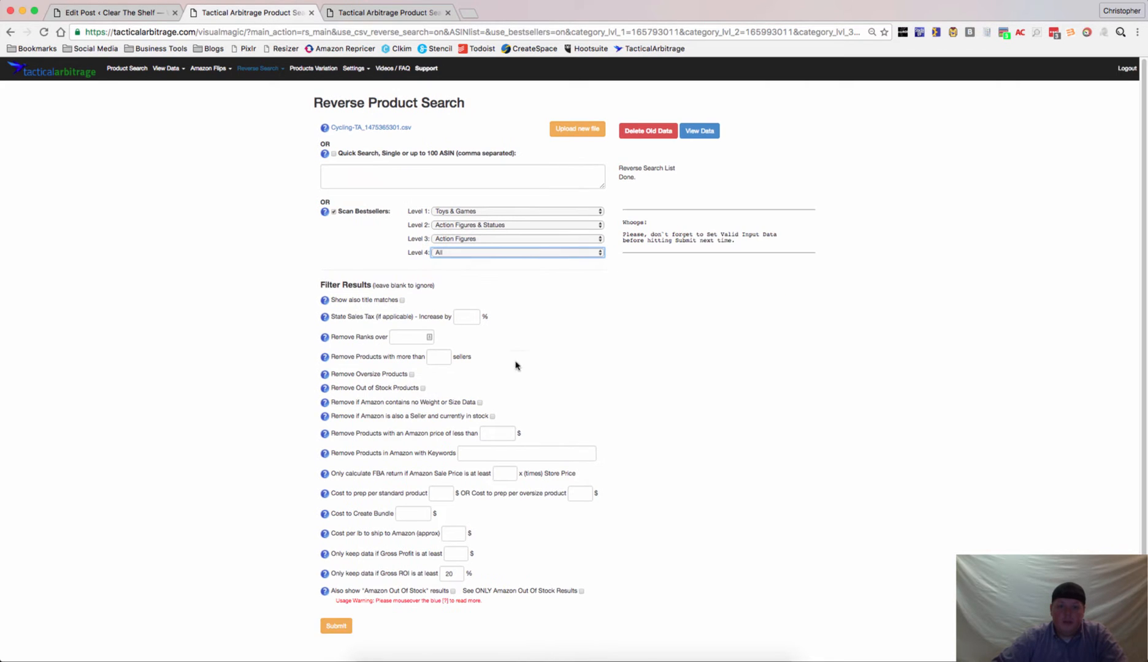
Resubmit the reverse search and refresh its progress log until results appear
click(335, 626)
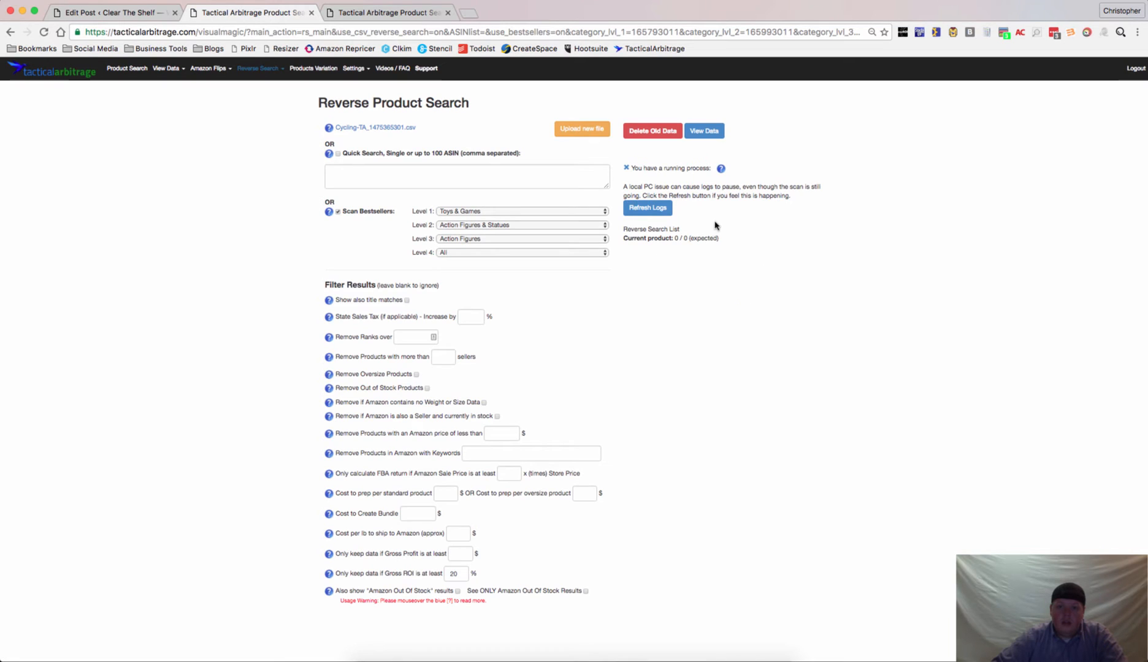
click(647, 208)
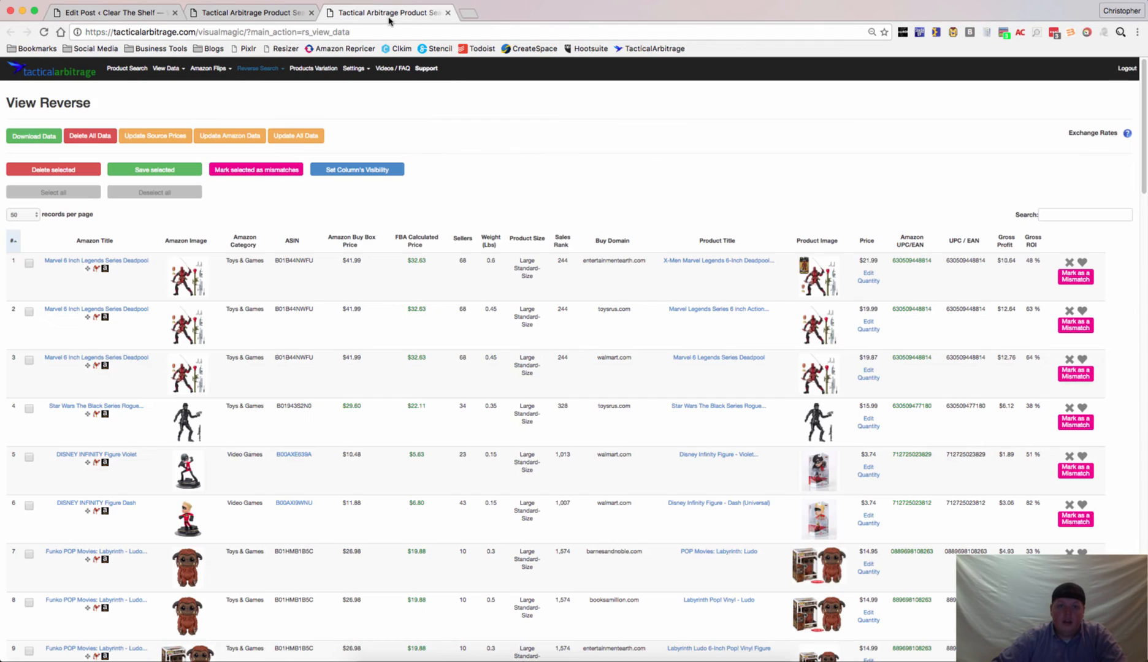
mouse_move(455, 141)
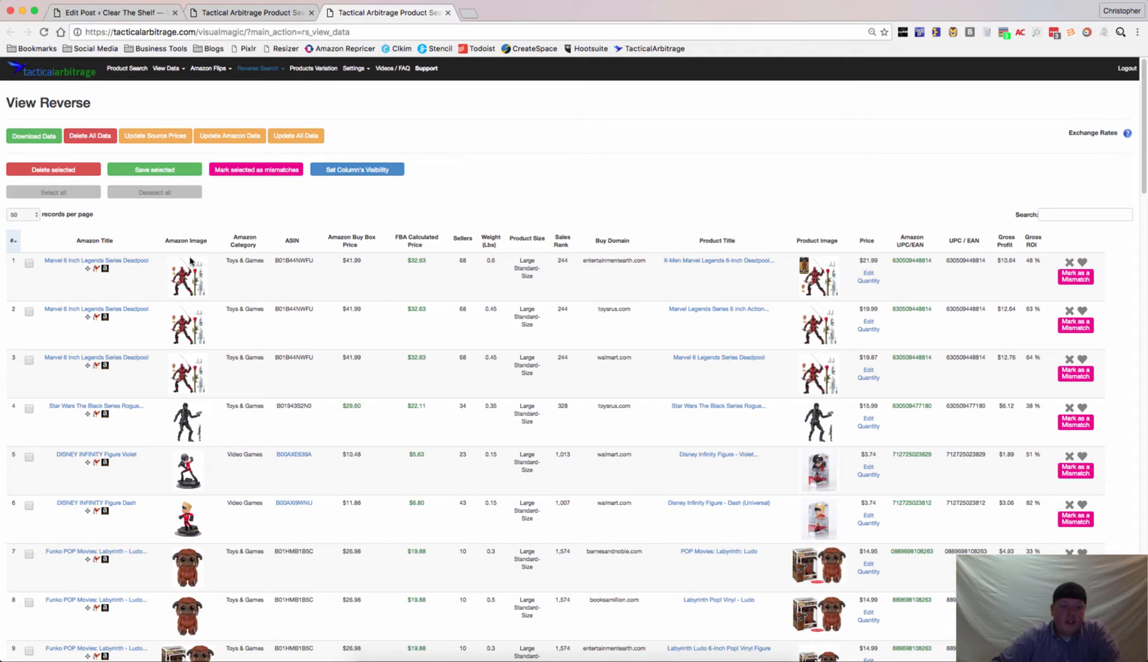
mouse_move(222, 355)
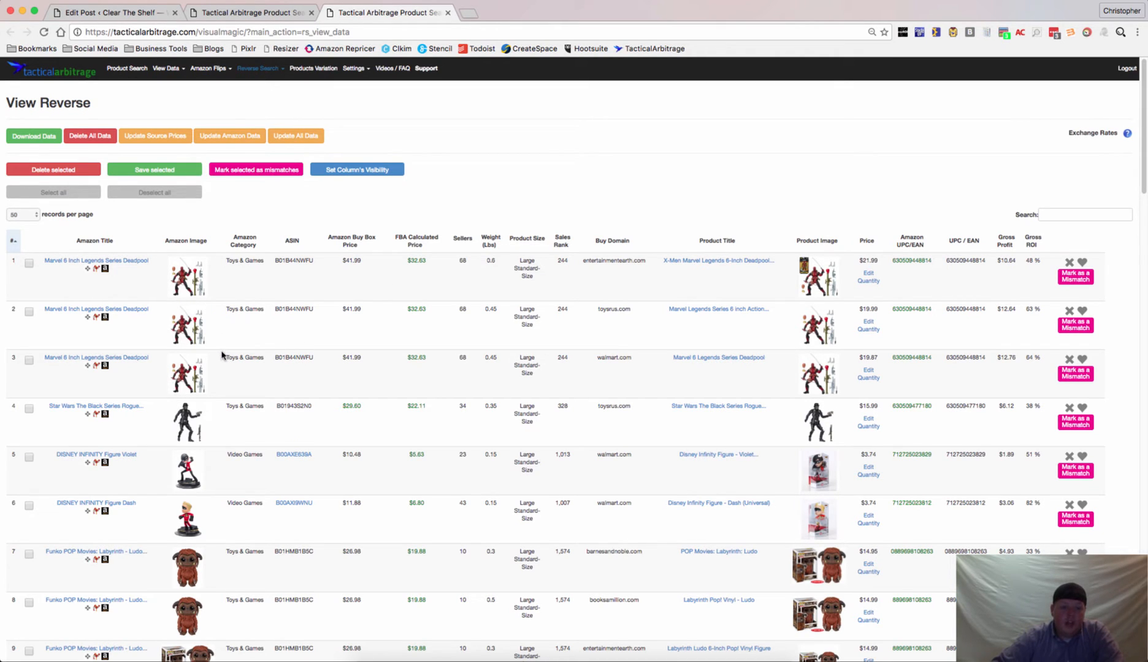
mouse_move(255, 417)
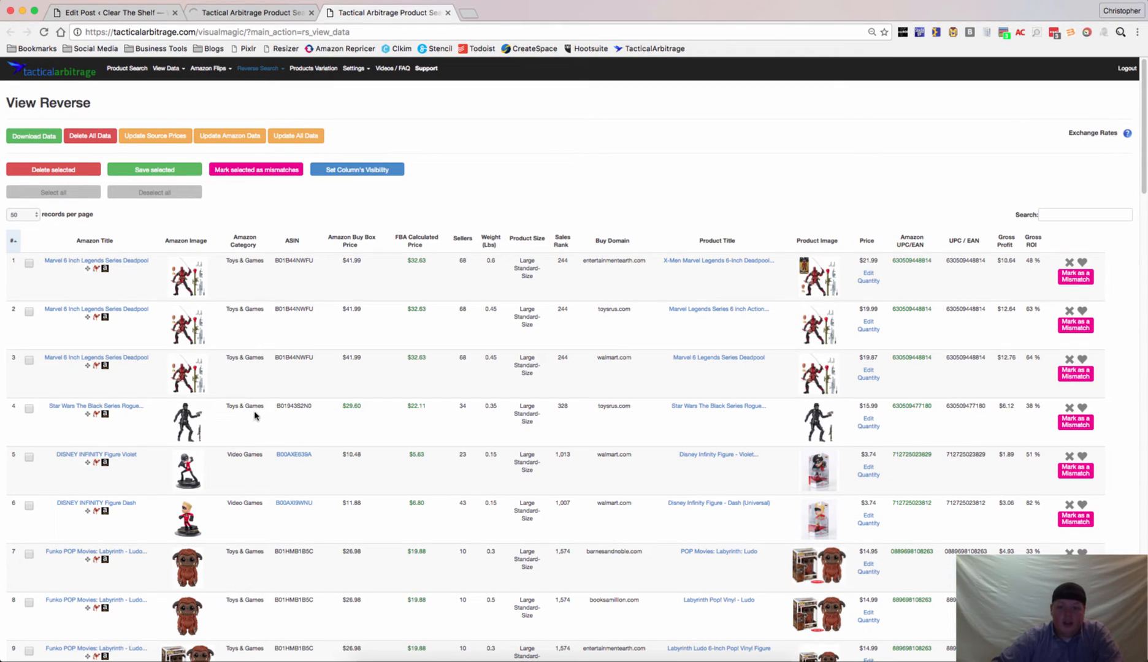
mouse_move(1057, 392)
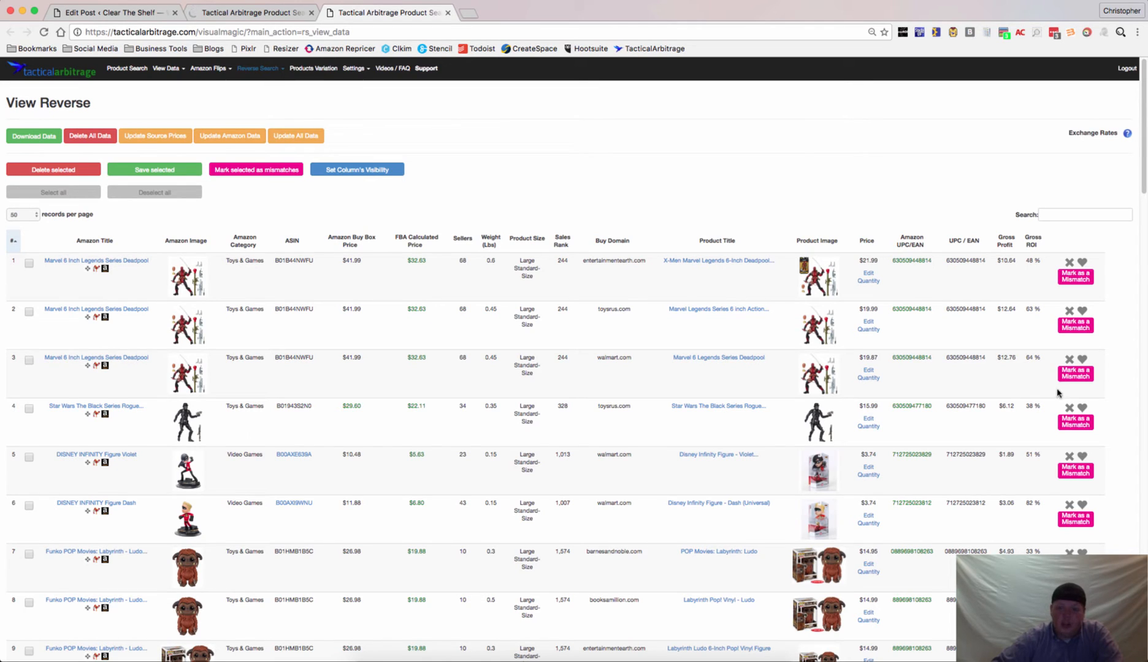
mouse_move(1048, 336)
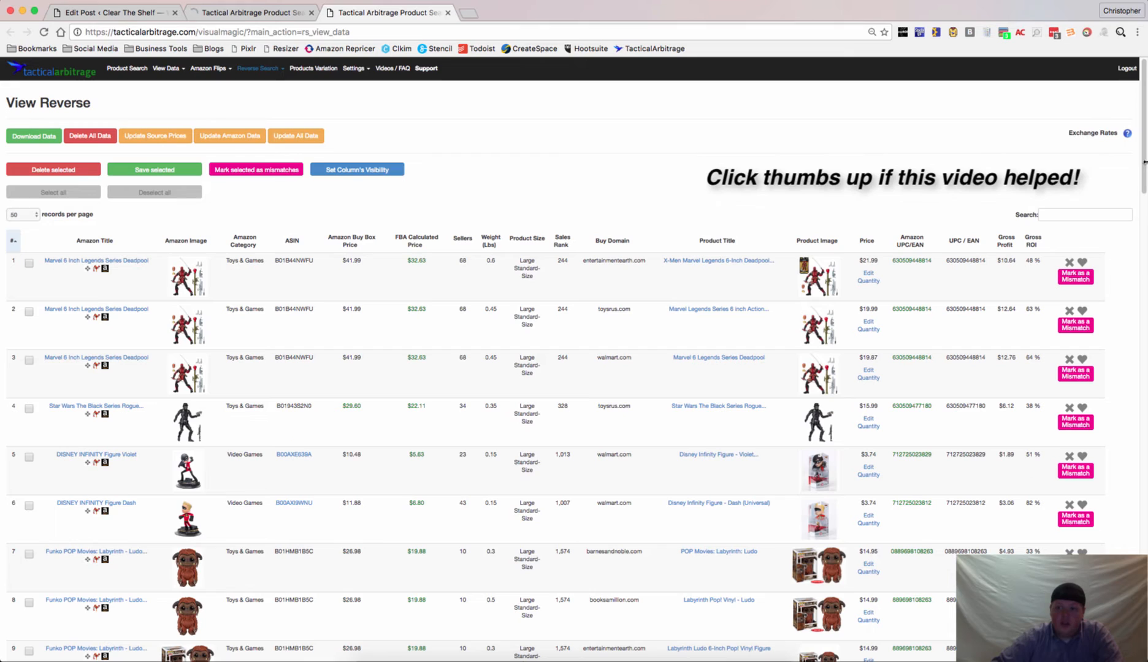
mouse_move(952, 280)
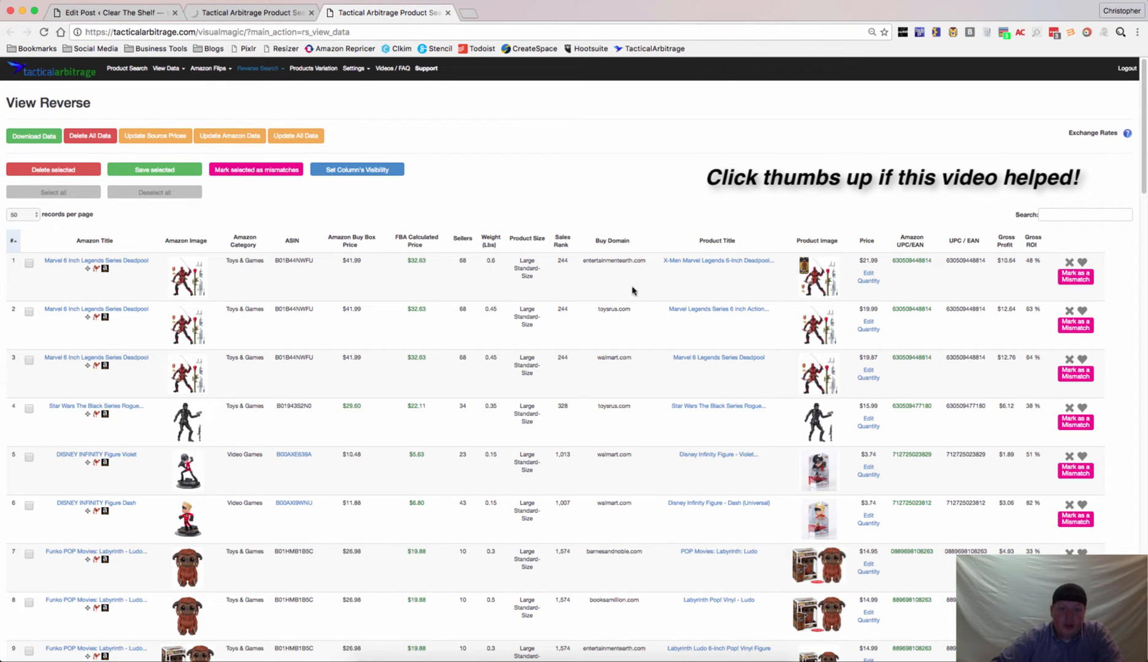
mouse_move(135, 277)
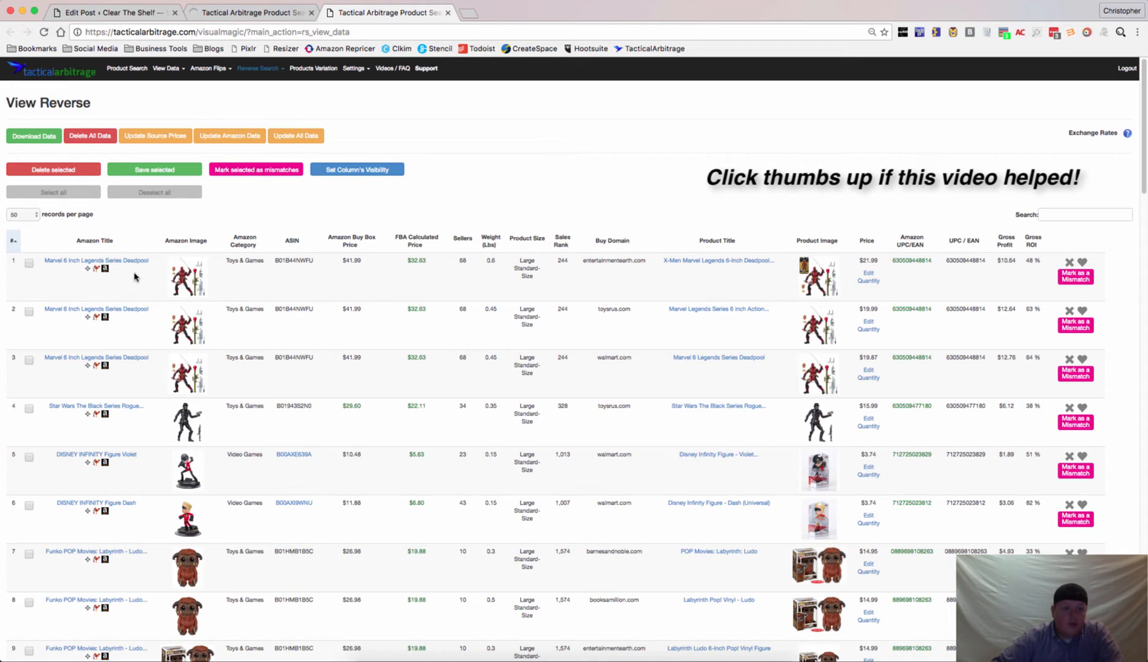
mouse_move(733, 333)
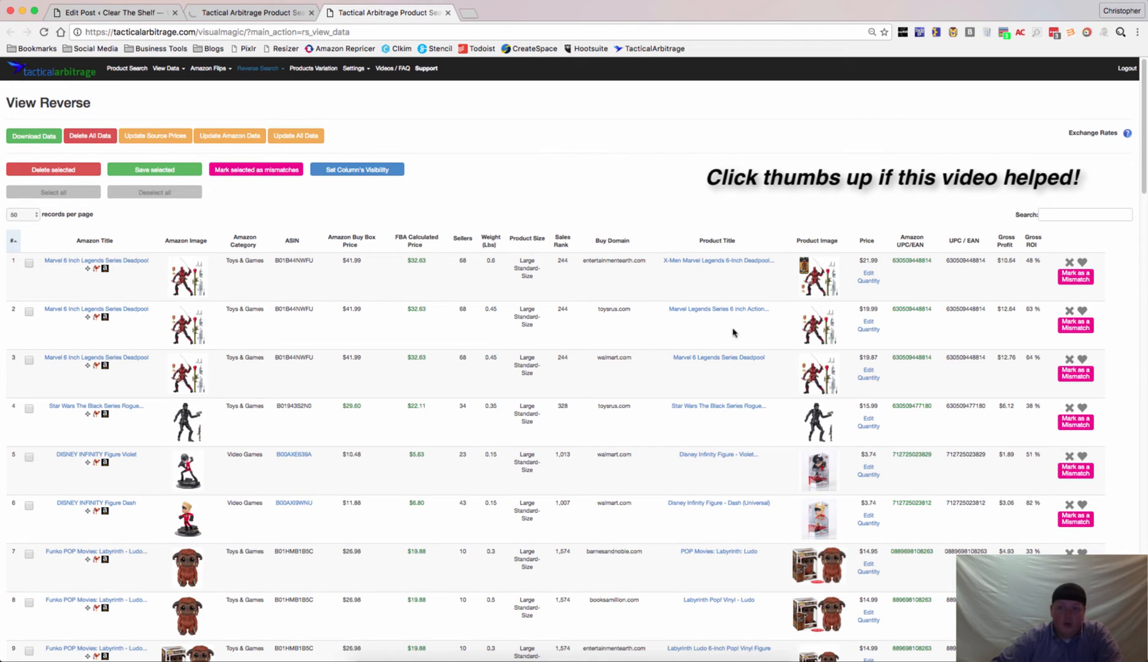
mouse_move(959, 366)
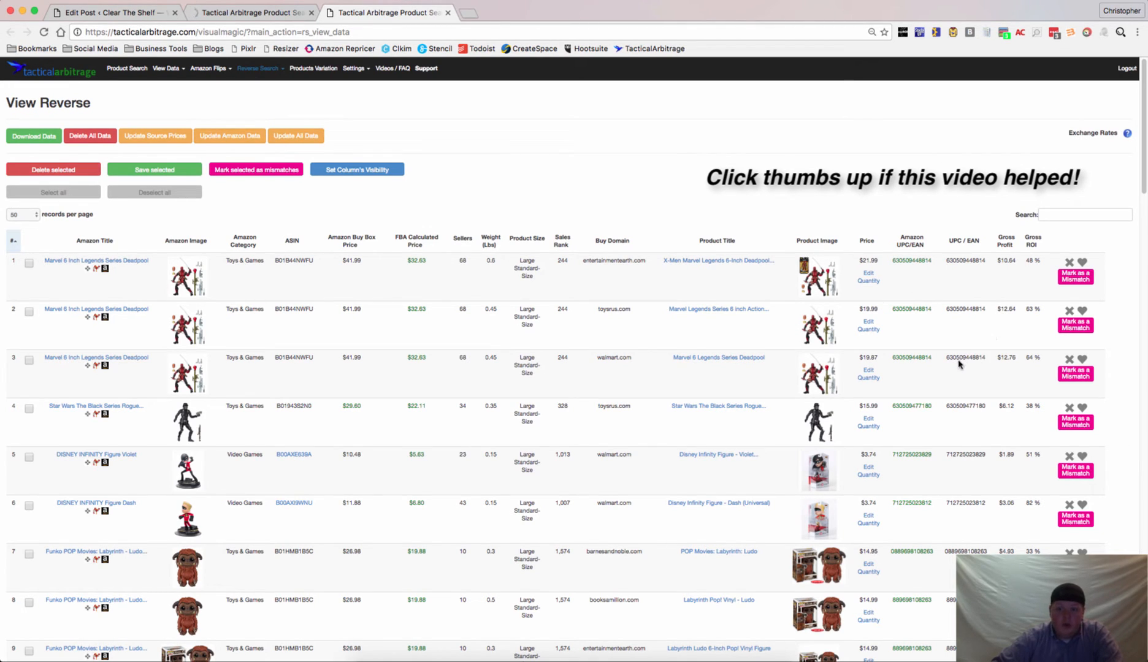
mouse_move(176, 391)
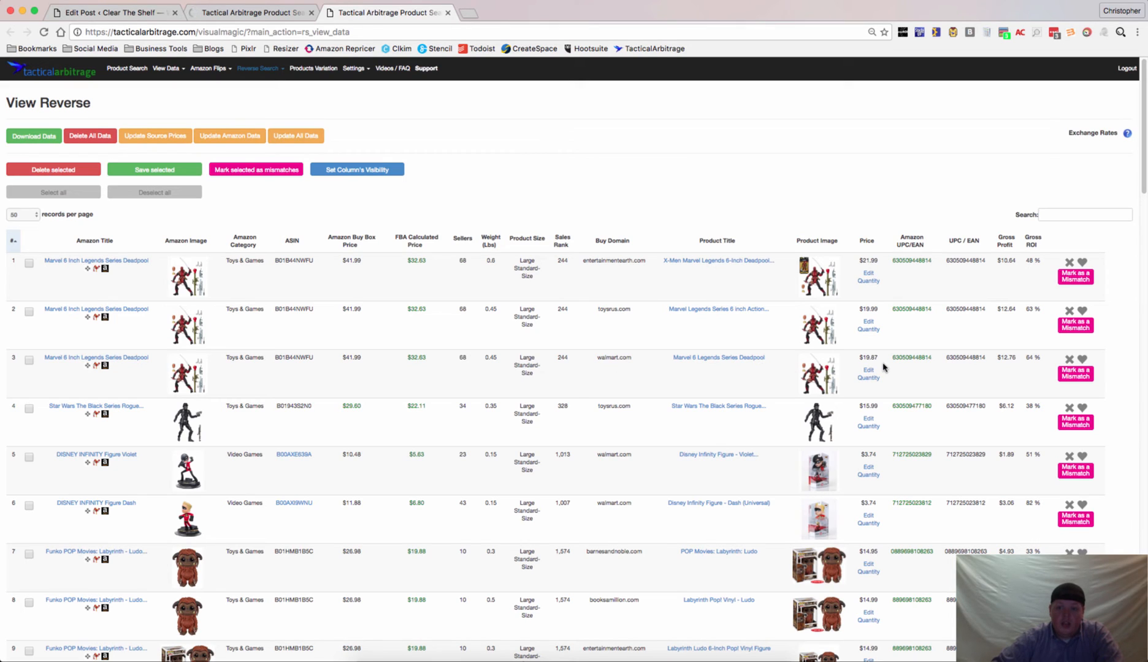
mouse_move(1004, 368)
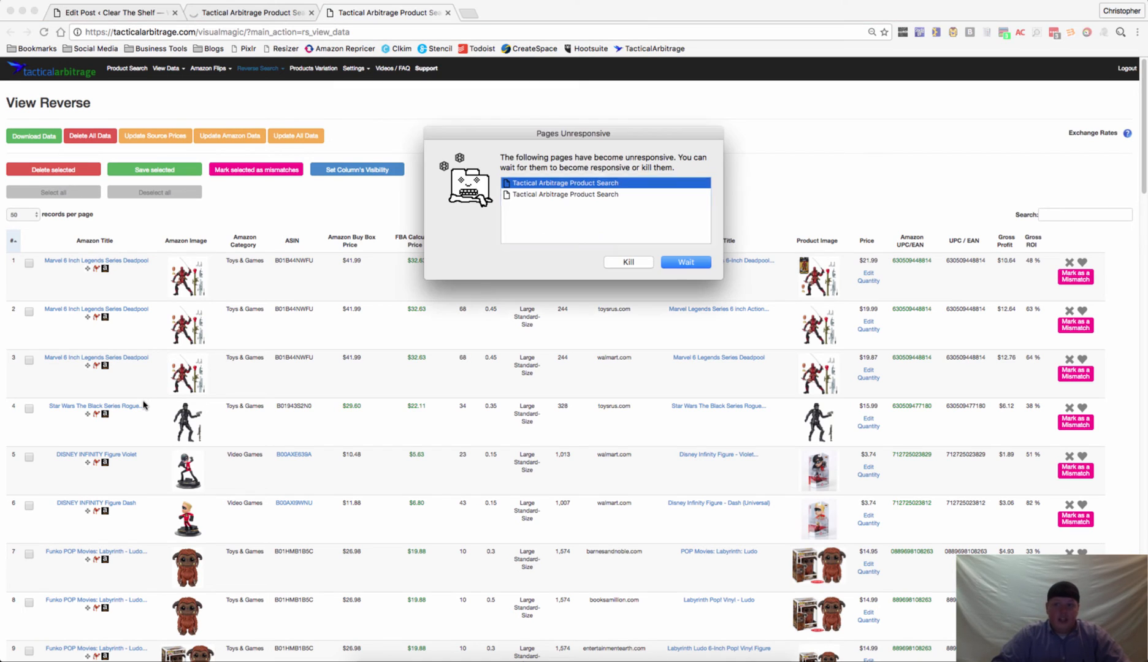
mouse_move(627, 231)
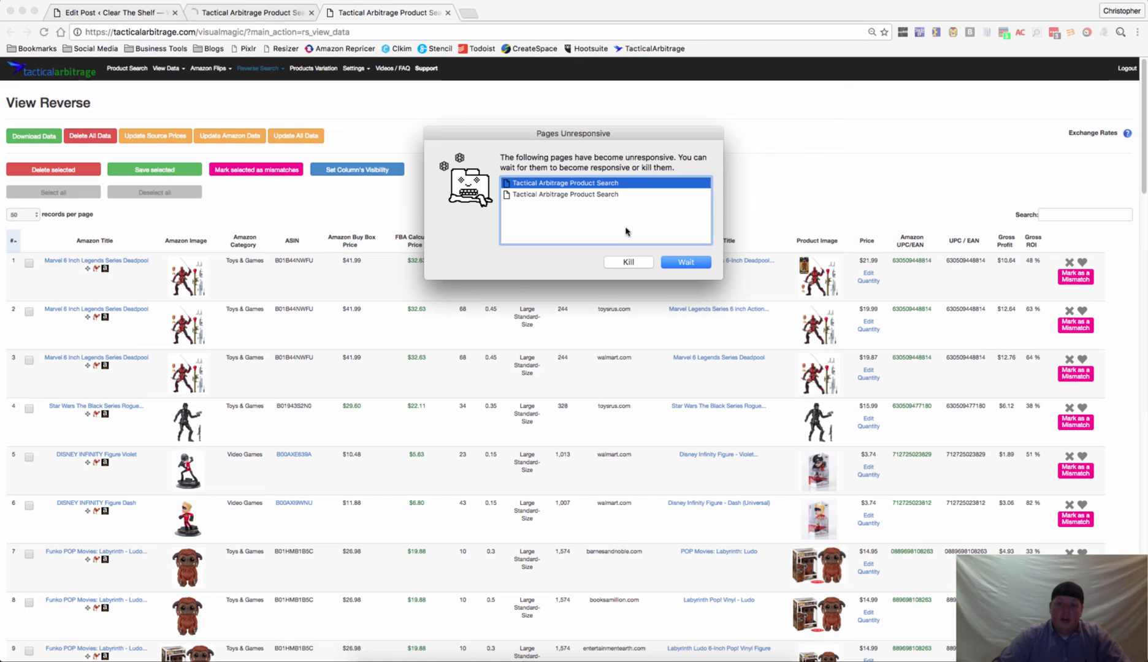